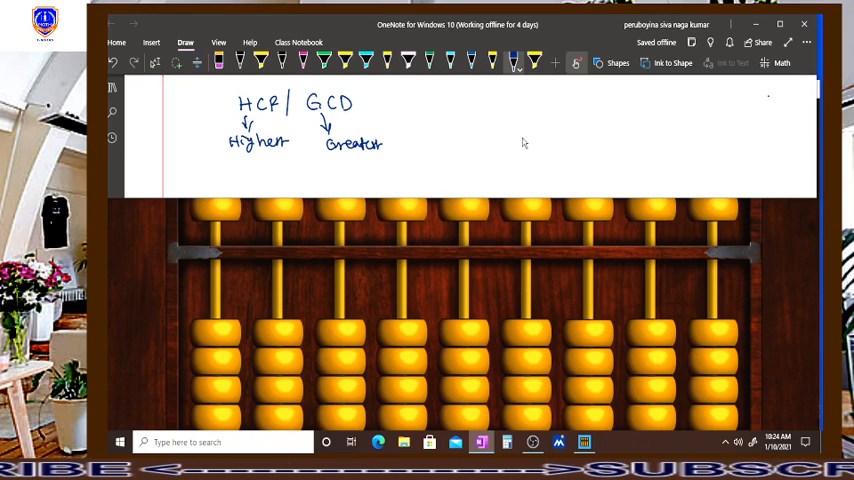
mouse_move(318, 117)
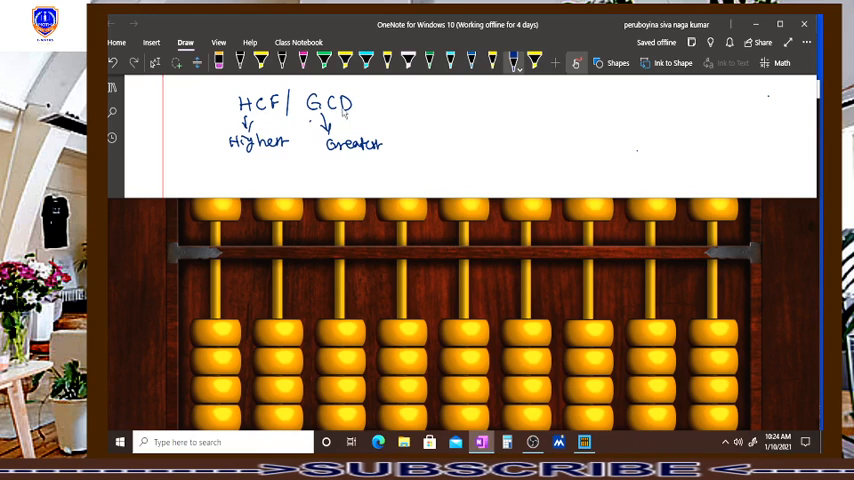
mouse_move(272, 119)
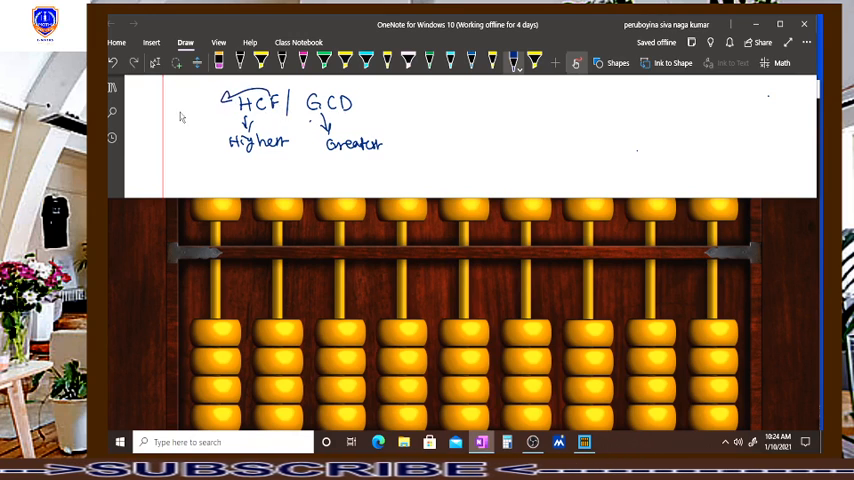
Handwrite 'factor' beside HCF, linked with an arrow, and begin '→ Divisor' after GCD.
left_click_drag(165, 118, 190, 122)
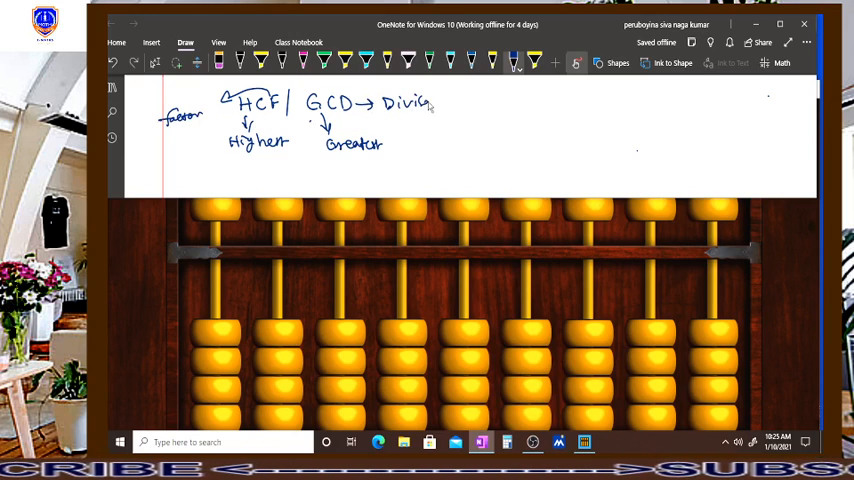
mouse_move(410, 133)
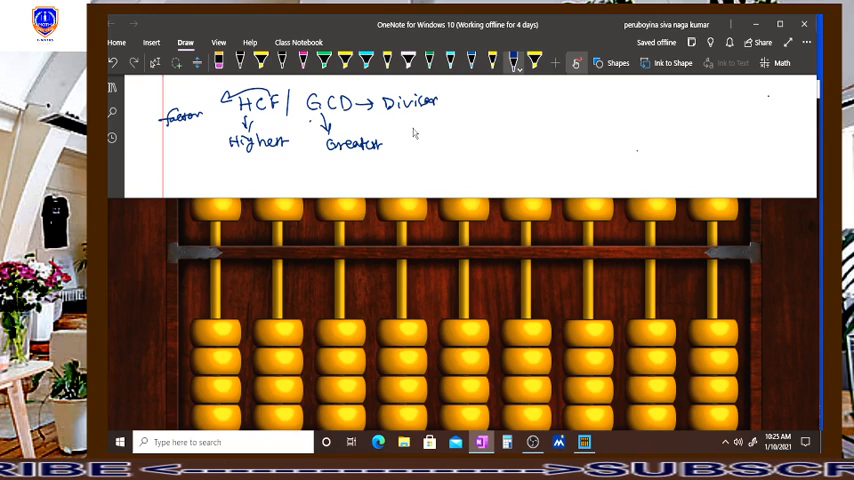
mouse_move(396, 135)
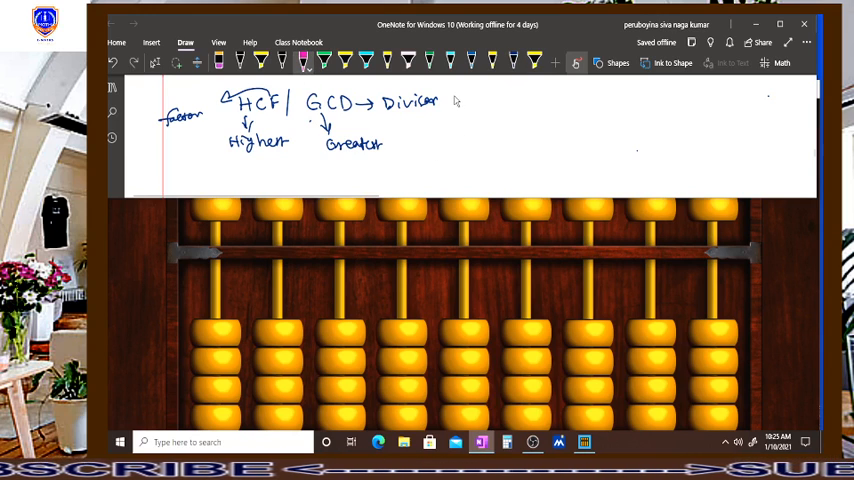
mouse_move(446, 85)
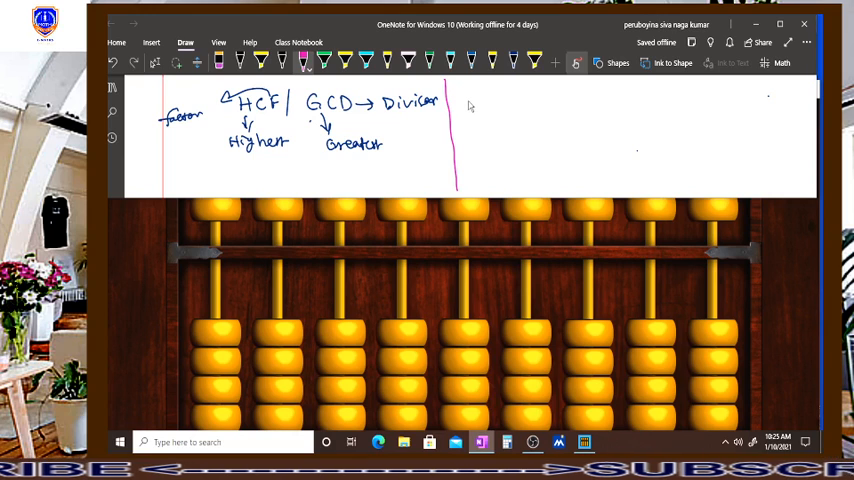
In pink, draw a vertical divider and handwrite '① bigger number on'.
left_click_drag(462, 108, 472, 96)
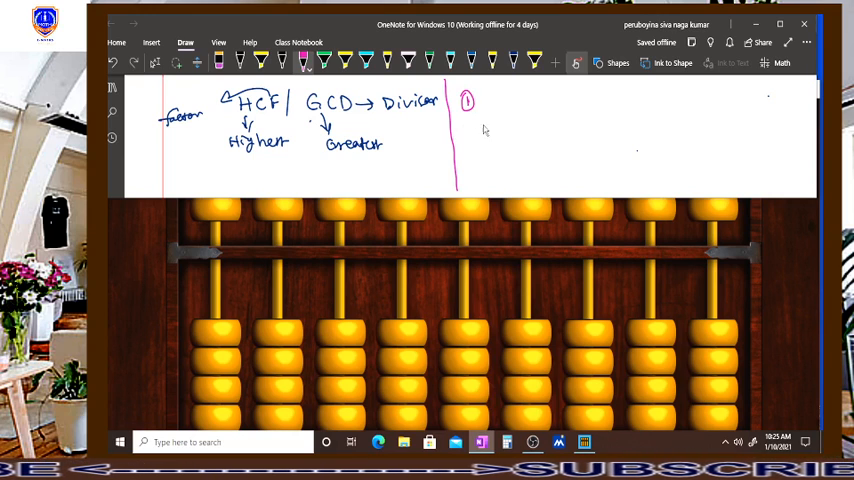
mouse_move(513, 99)
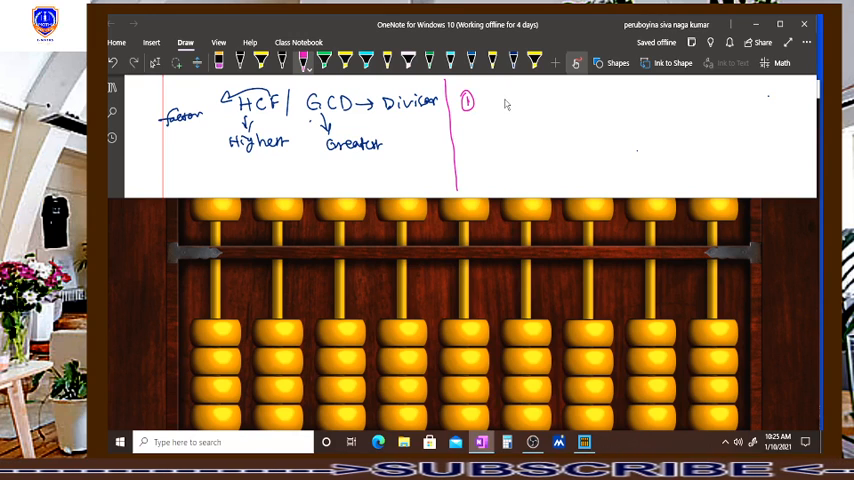
mouse_move(505, 104)
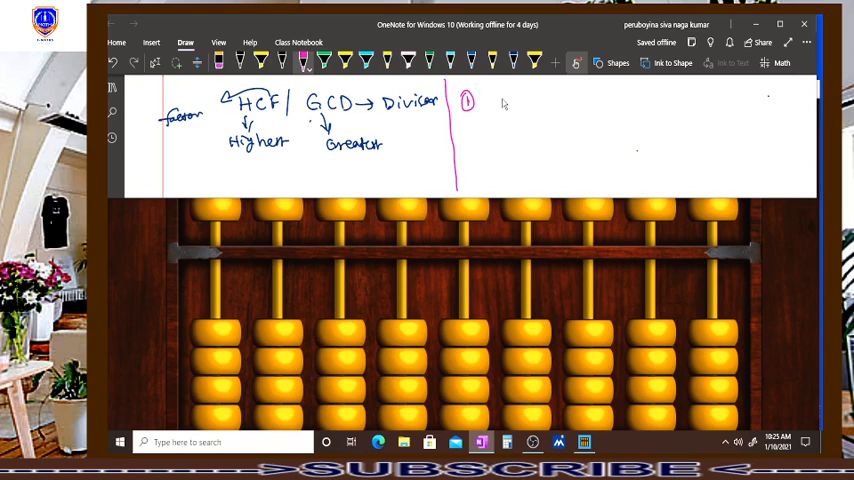
type("b")
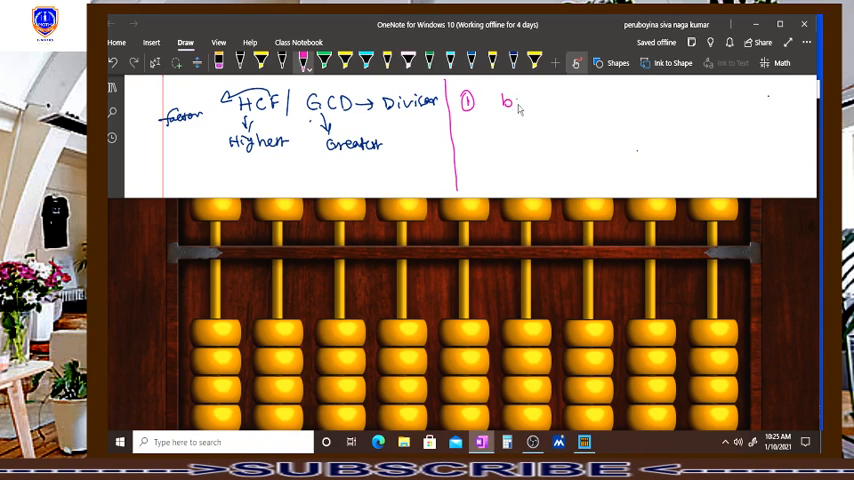
type("bigger")
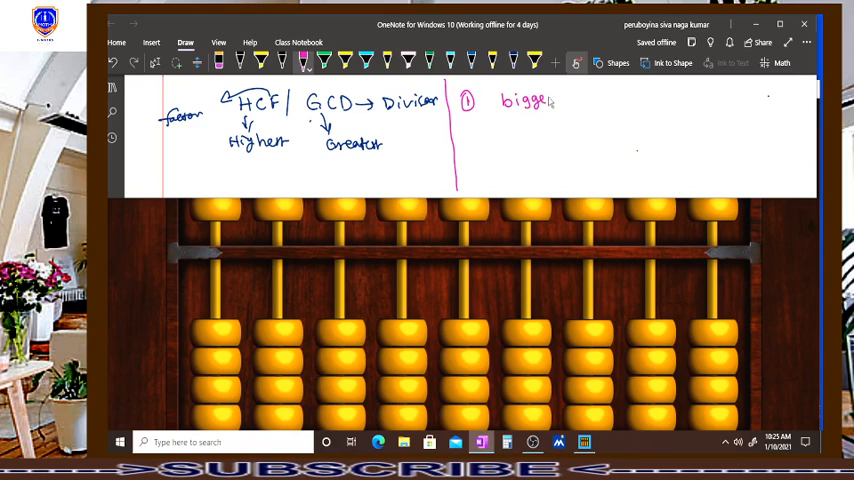
type("number")
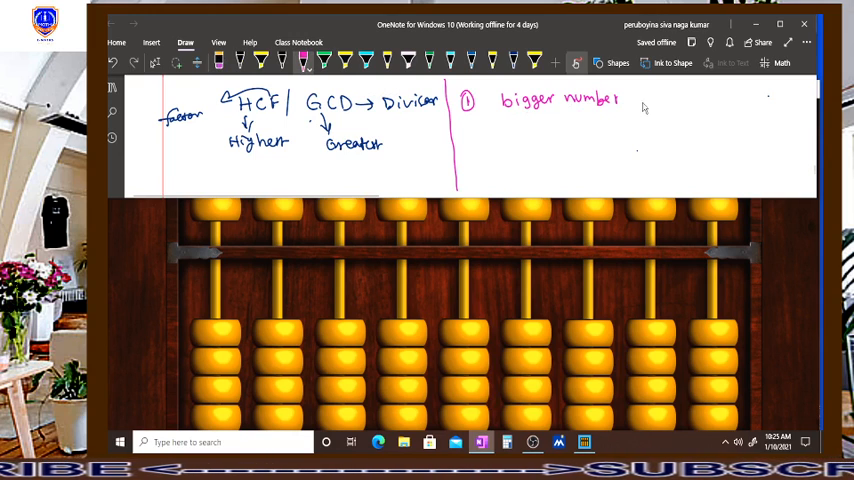
type("on centre rod")
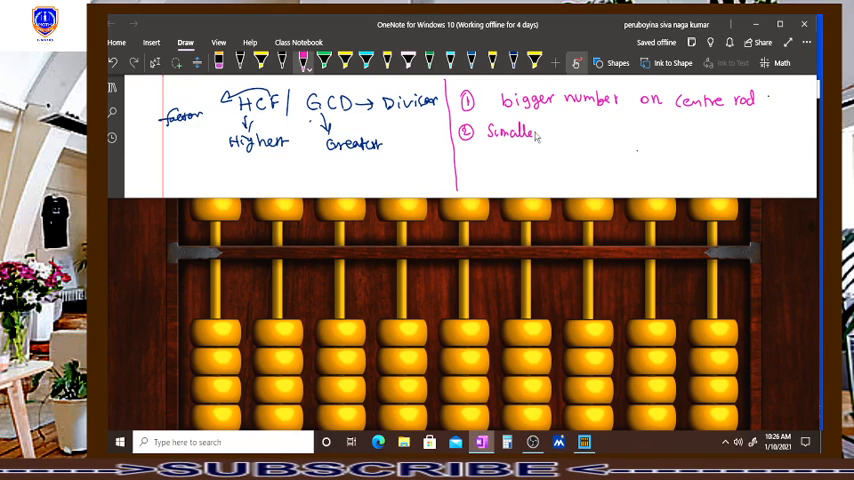
Finish 'centre rod', then write '② Smaller number on the left side rod leaving two rods b/w'.
type("number on")
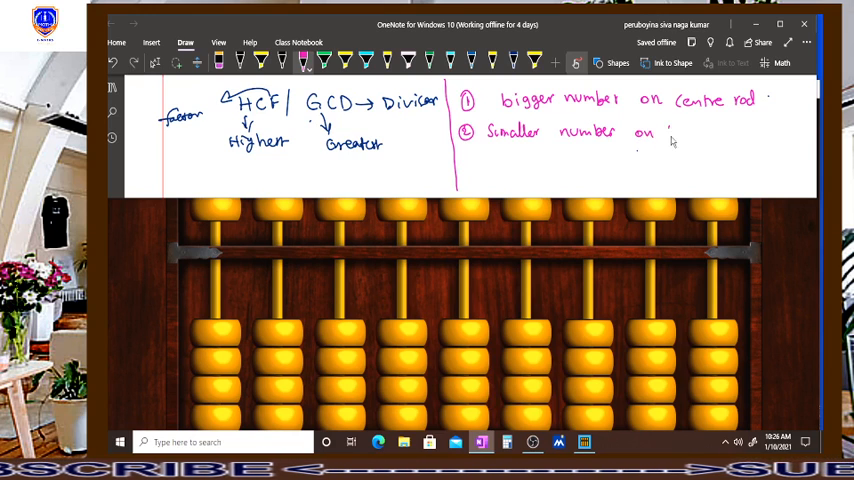
type("the left")
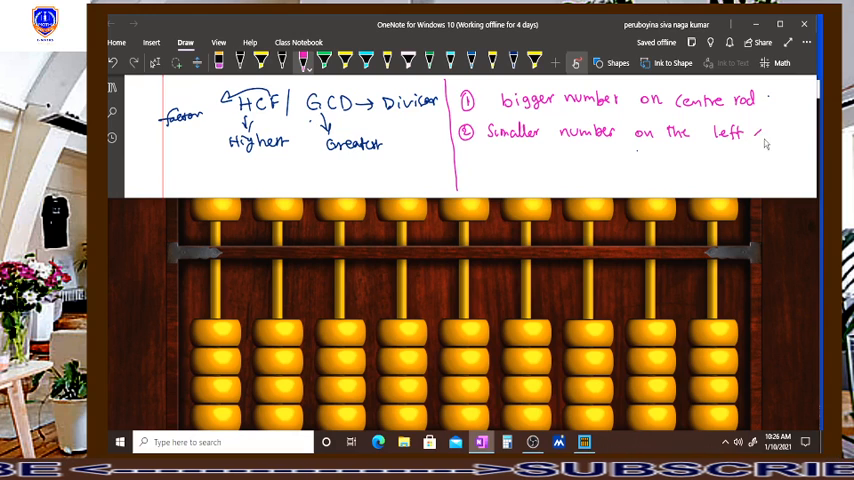
type("side")
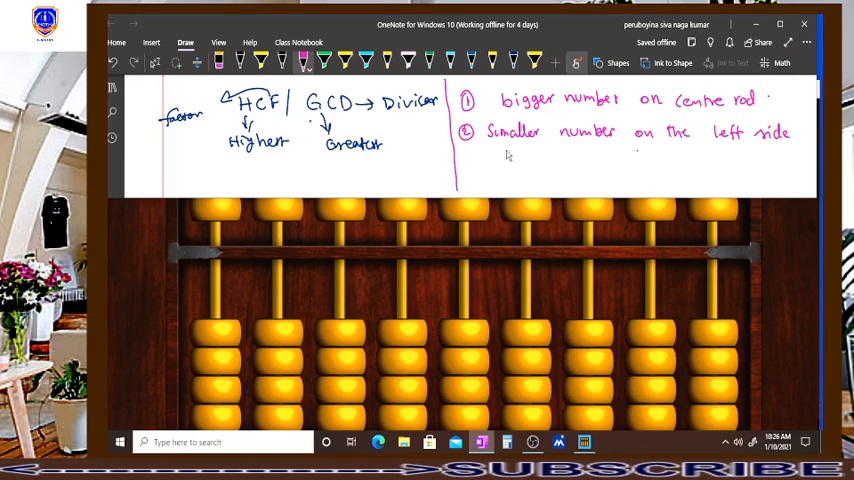
type("rod leaving th")
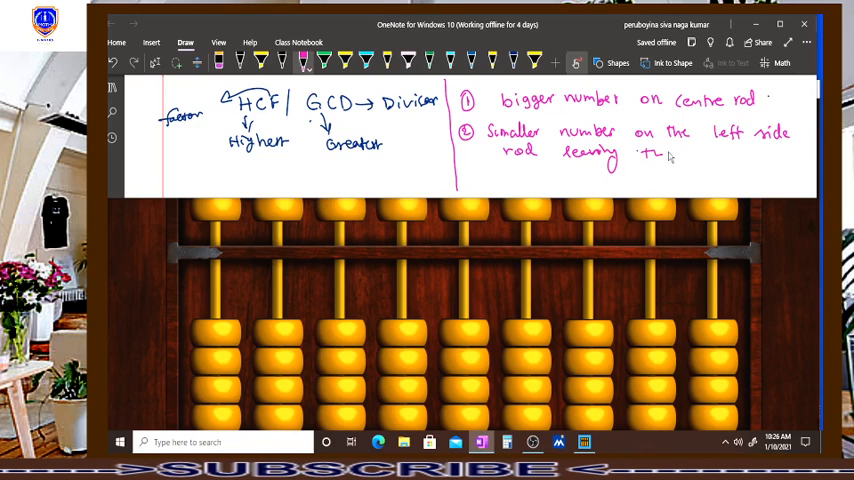
type("two rods")
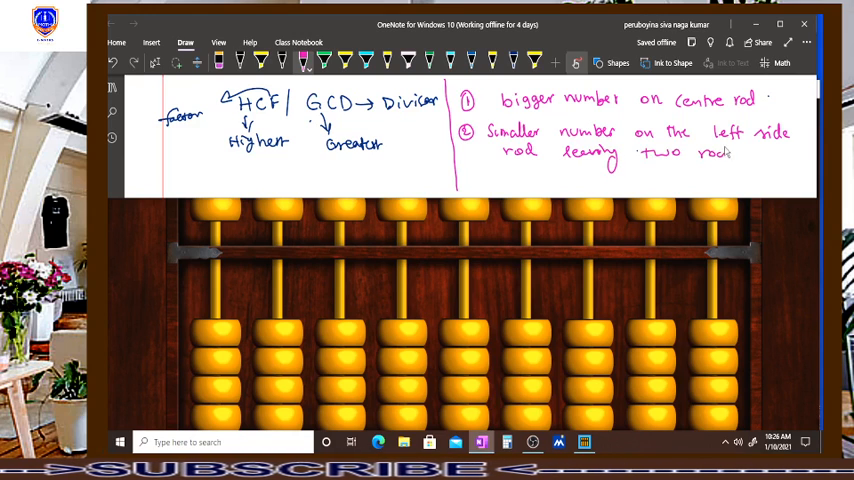
type("bl")
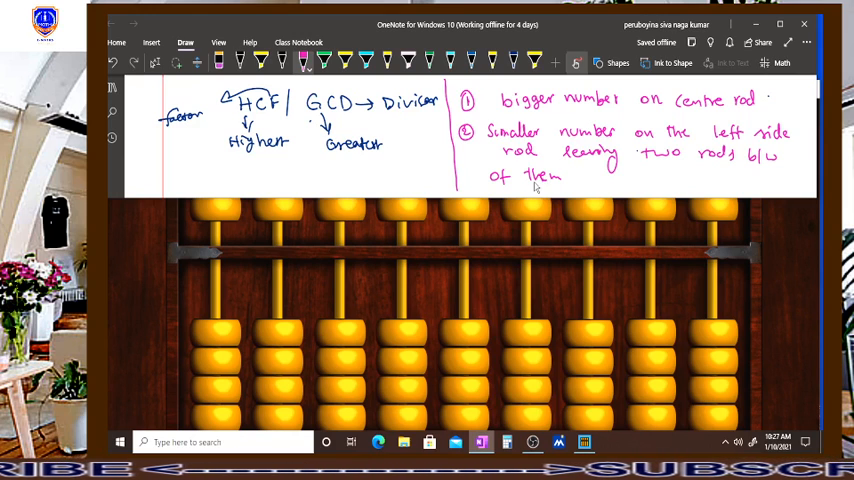
Handwrite rule ③: 'The Bigger number is always Divided by The Smaller'.
scroll("up", 3)
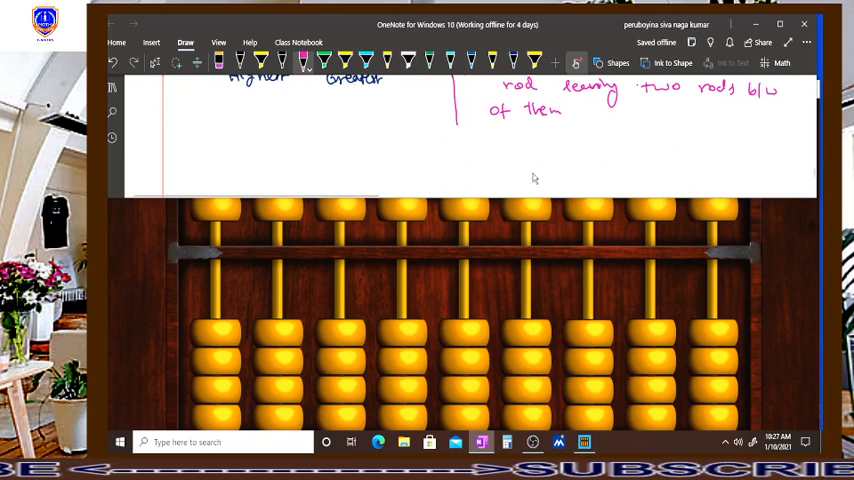
mouse_move(487, 137)
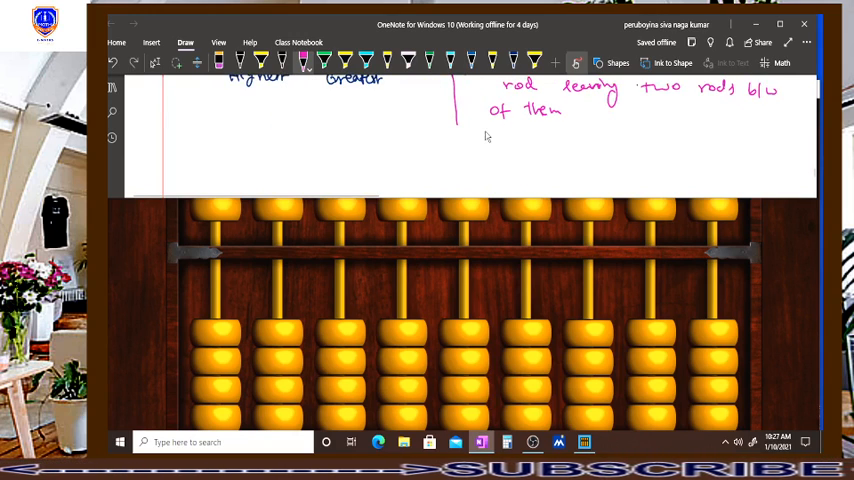
left_click_drag(460, 125, 466, 135)
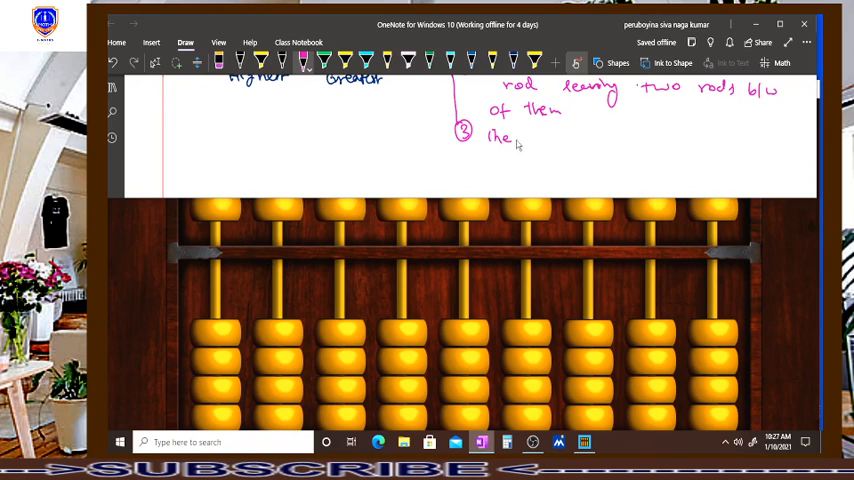
type("Bi")
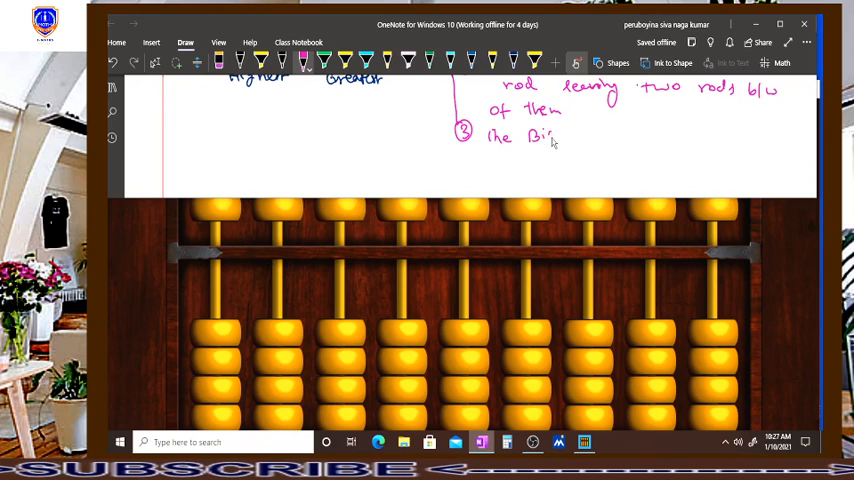
type("gger number")
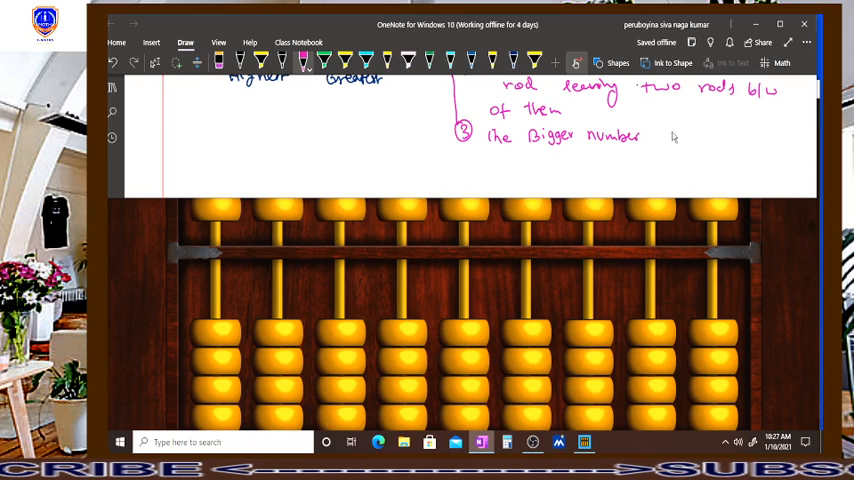
type("is always")
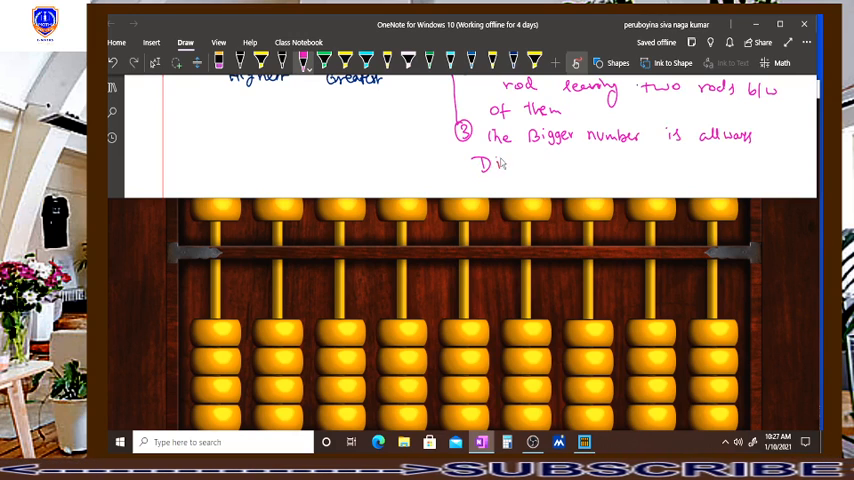
type("Divided by th")
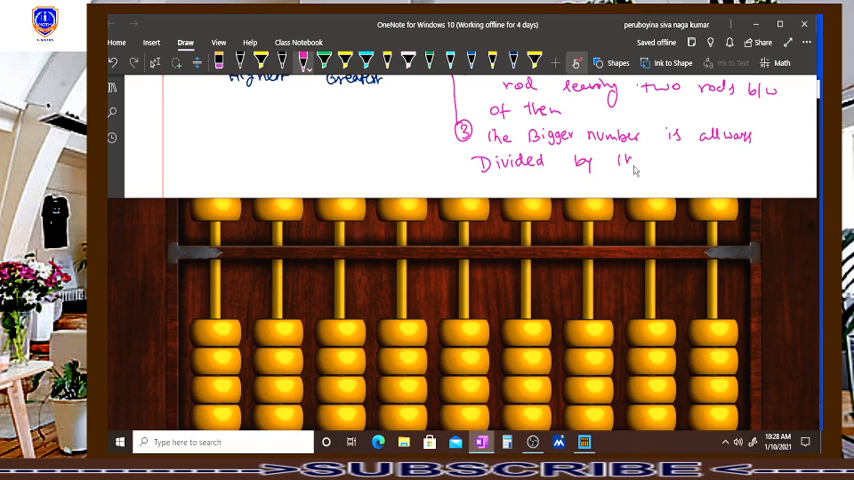
type("The Sm")
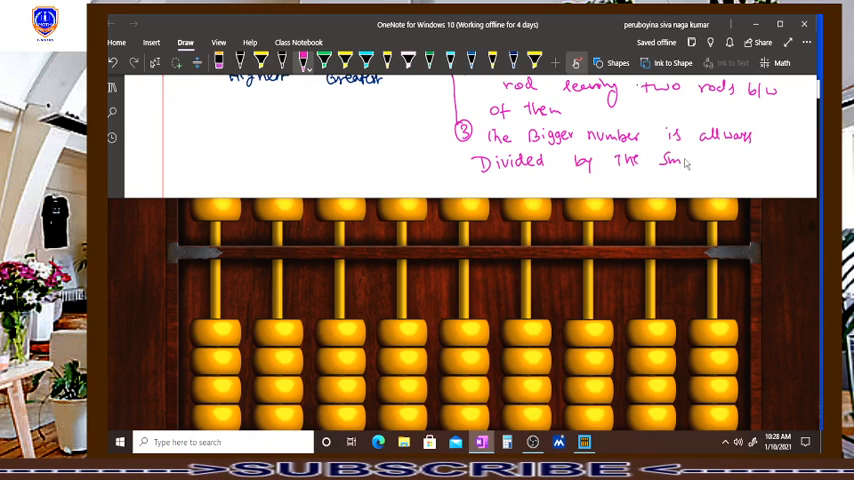
type("ller")
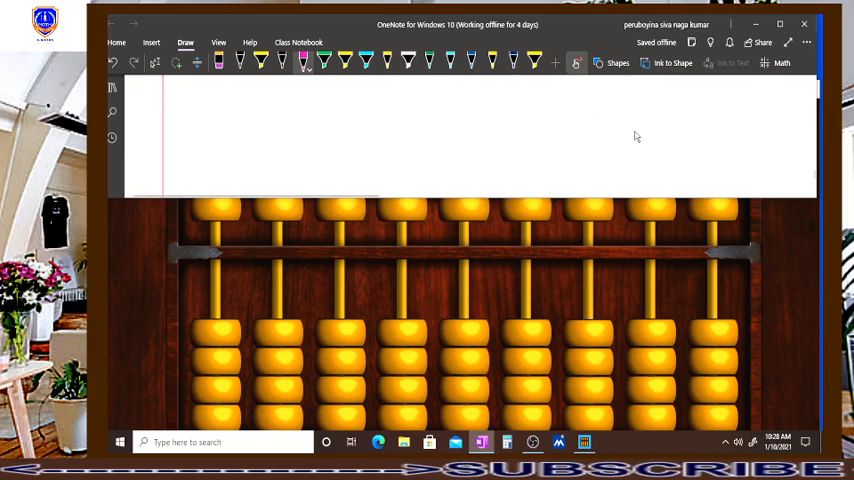
mouse_move(142, 127)
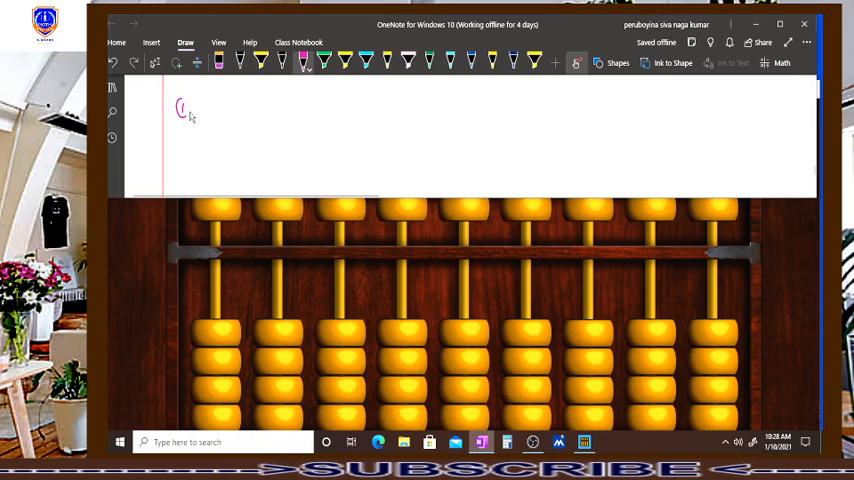
Handwrite example '① 6, 44 find GCD/HCF' in pink on a blank area.
left_click_drag(200, 110, 225, 110)
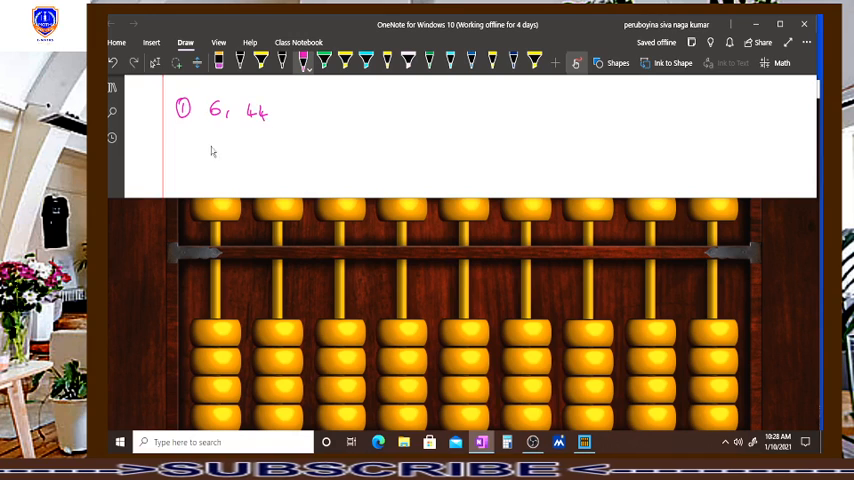
mouse_move(208, 151)
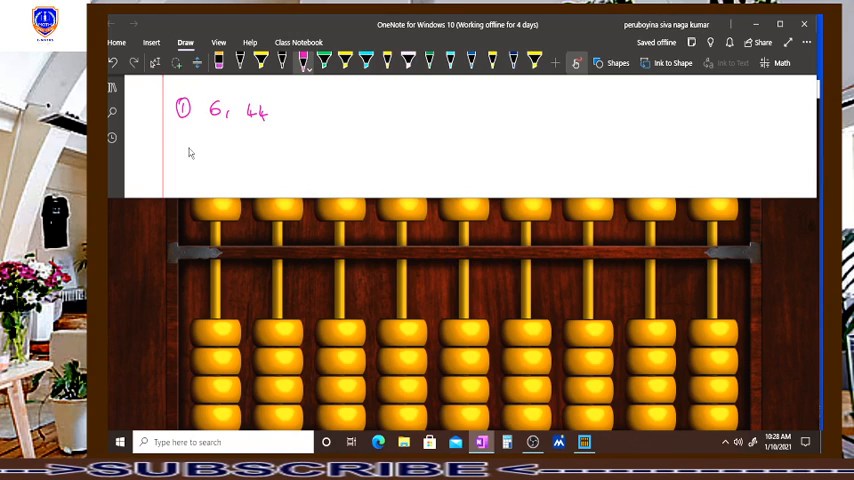
mouse_move(308, 113)
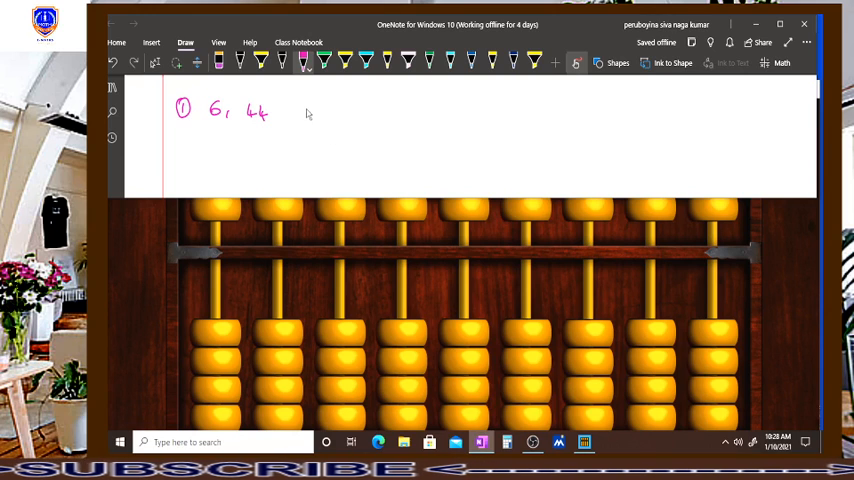
left_click_drag(305, 105, 318, 120)
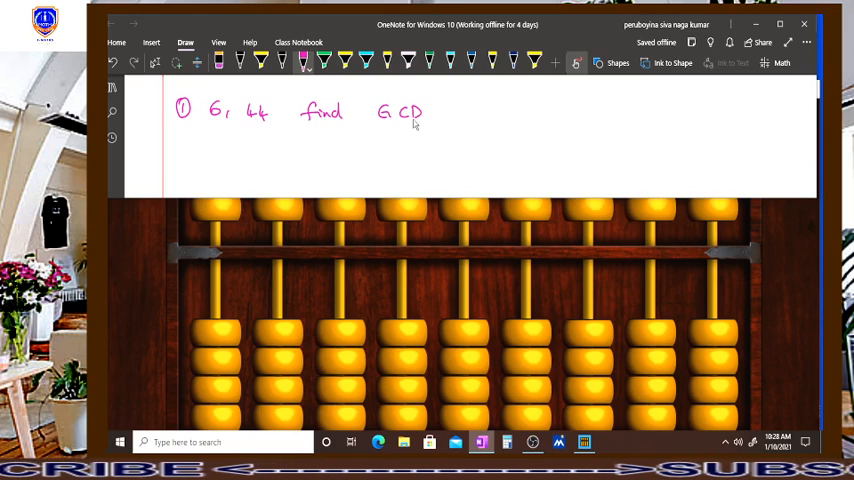
mouse_move(365, 133)
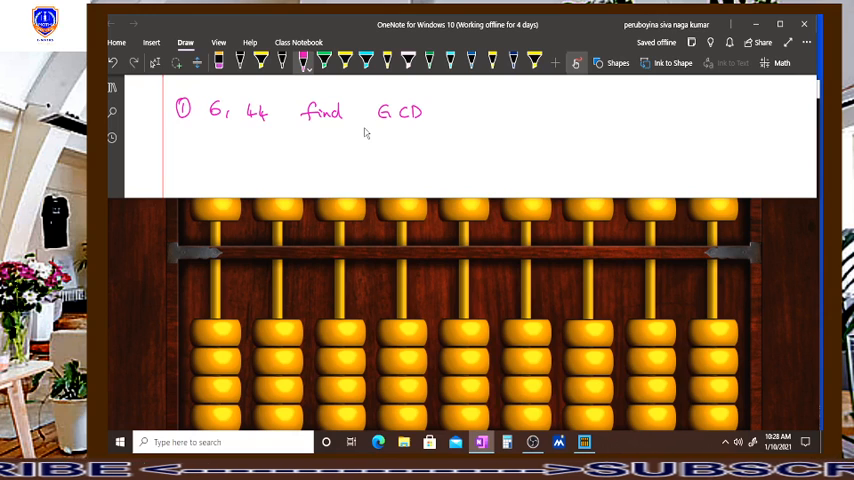
mouse_move(428, 107)
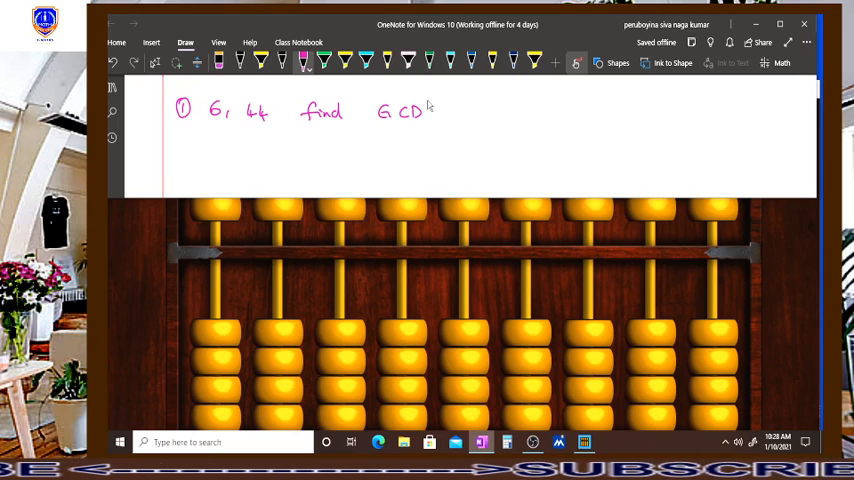
type("/H")
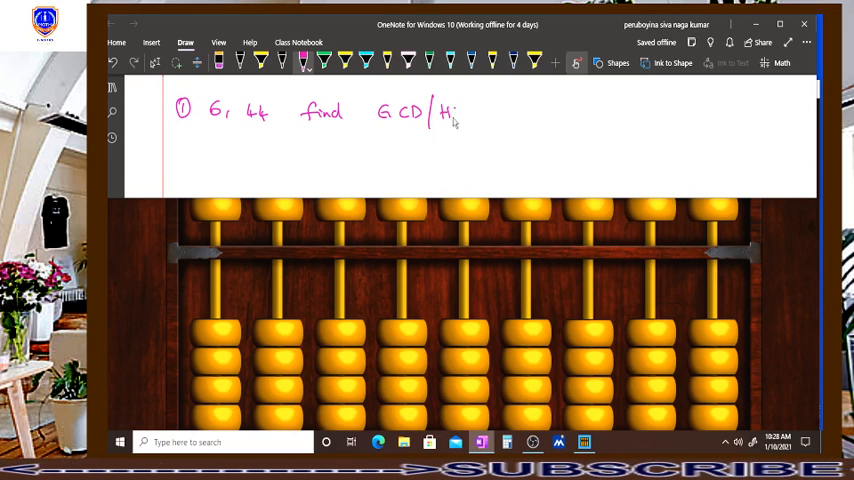
type("CF")
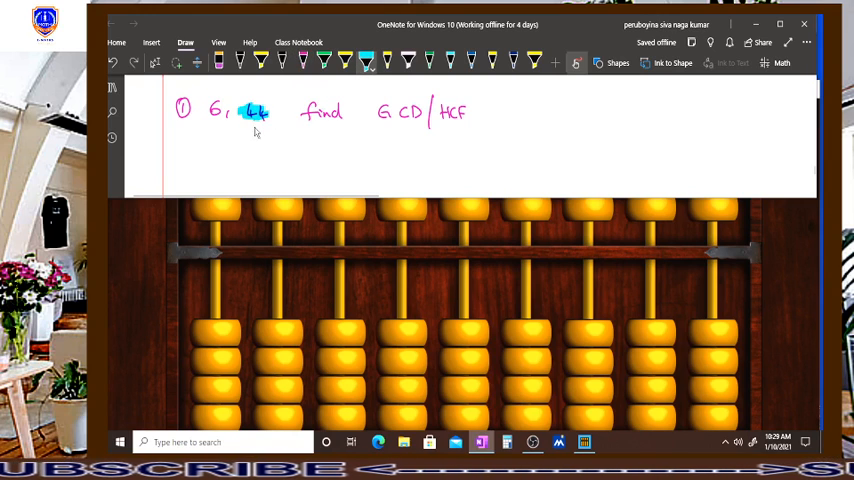
mouse_move(266, 157)
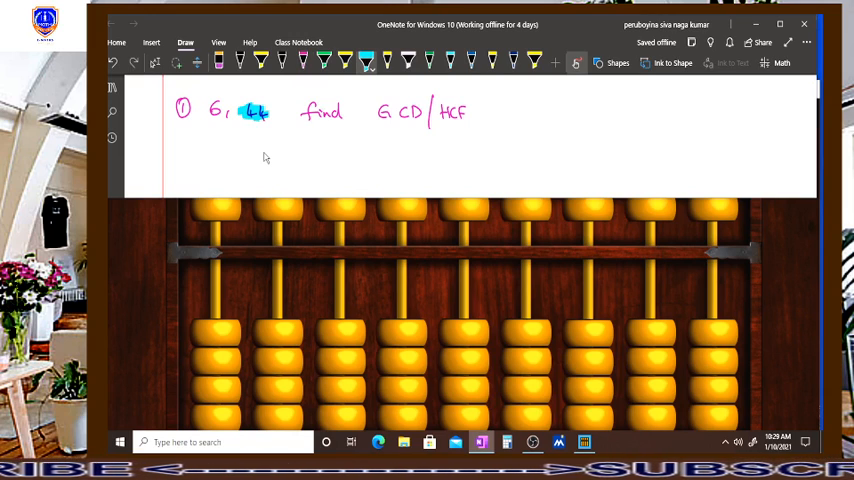
mouse_move(275, 175)
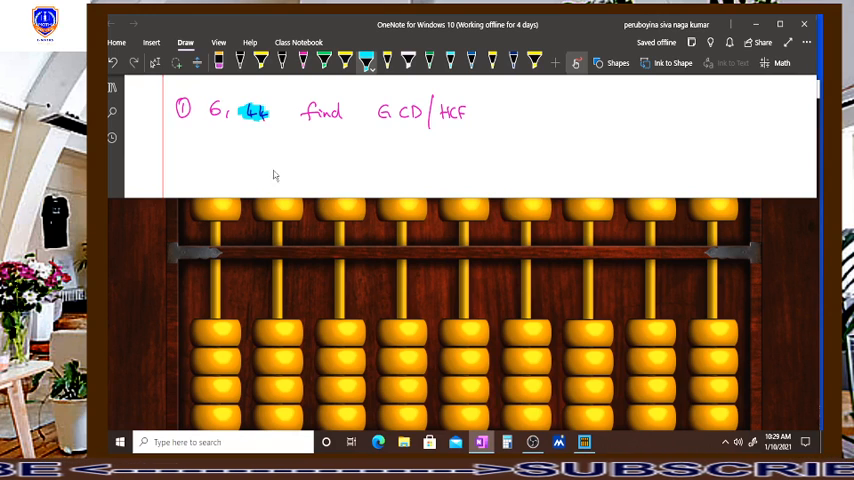
mouse_move(492, 274)
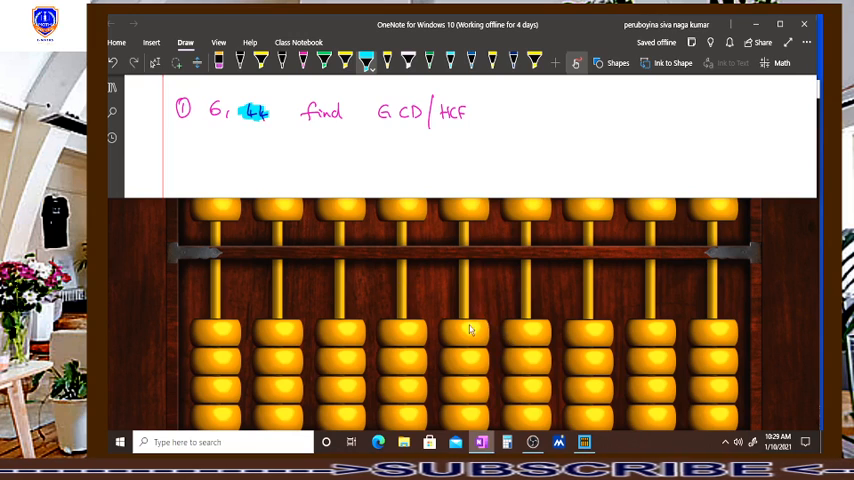
mouse_move(473, 253)
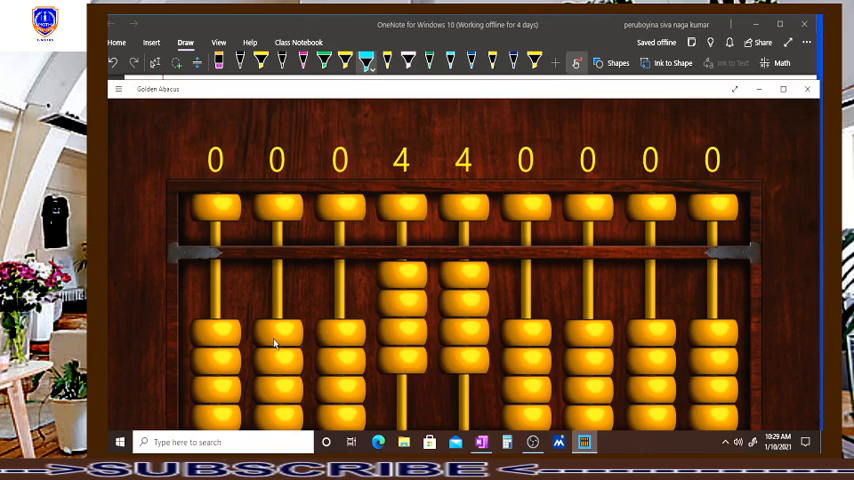
mouse_move(285, 335)
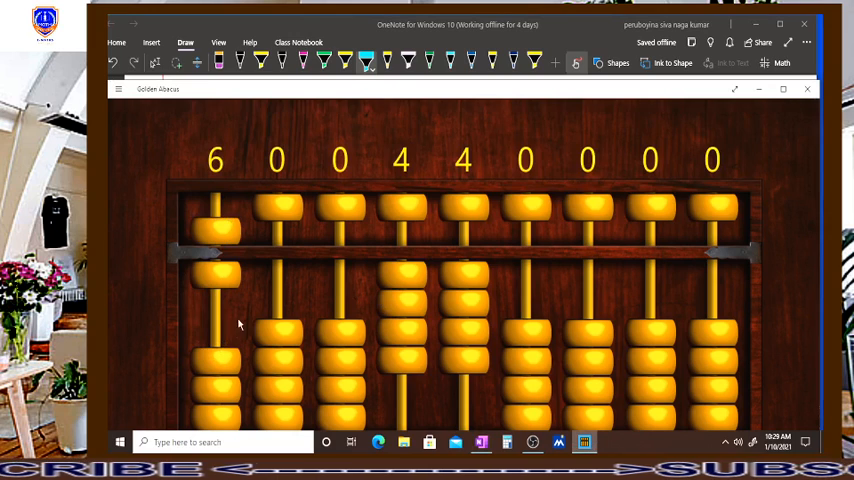
mouse_move(242, 319)
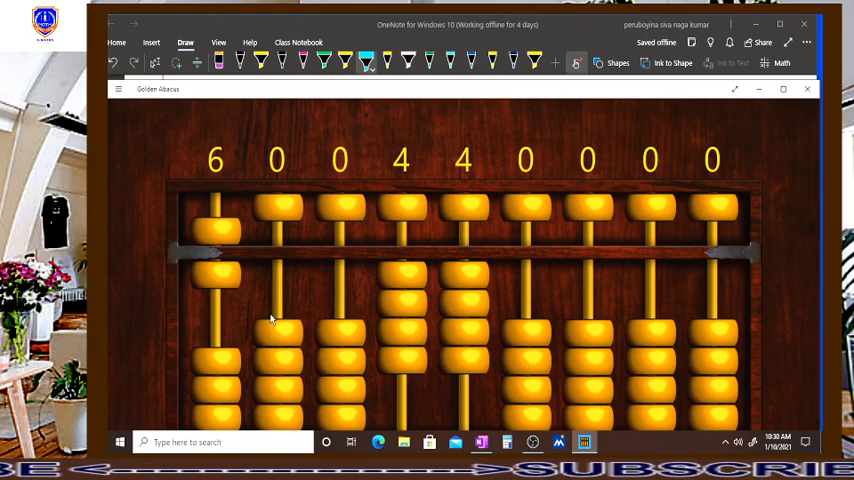
mouse_move(280, 330)
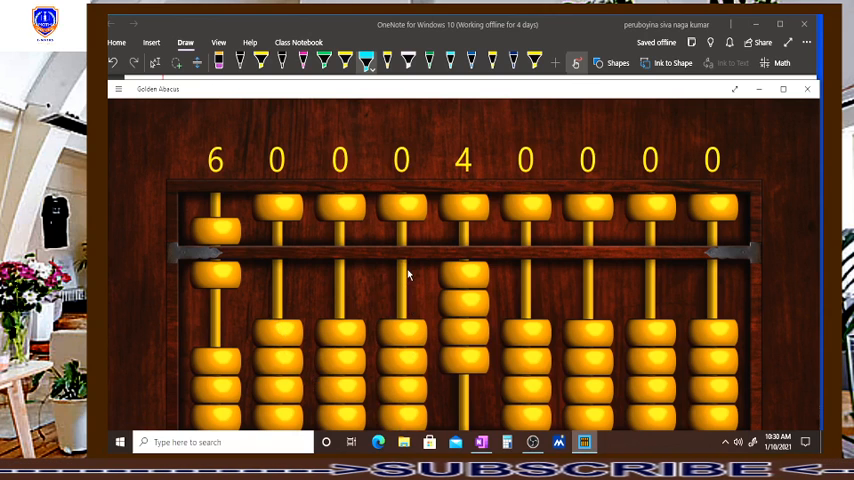
Drop the abacus ones rod from 4 to 2, so it reads 6 0 0 0 2.
left_click(463, 335)
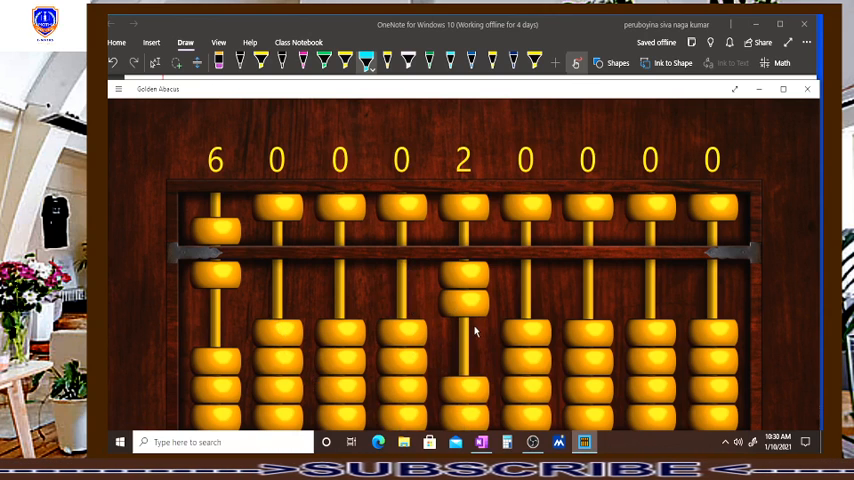
mouse_move(185, 235)
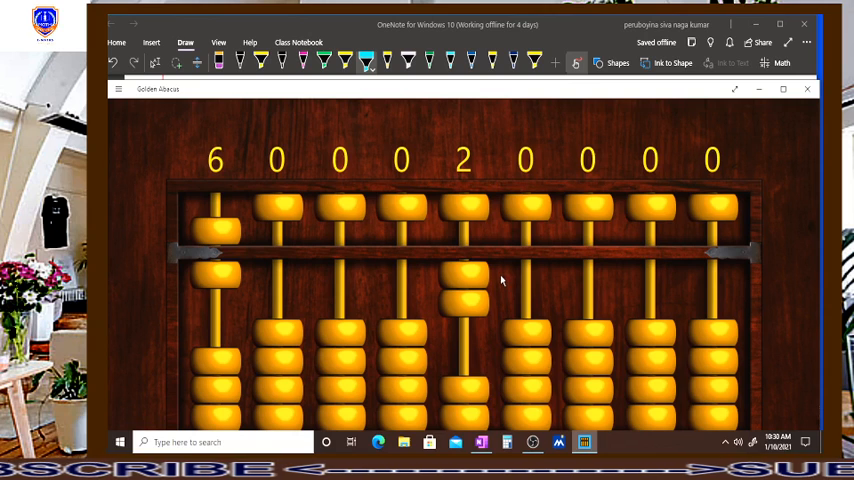
mouse_move(245, 240)
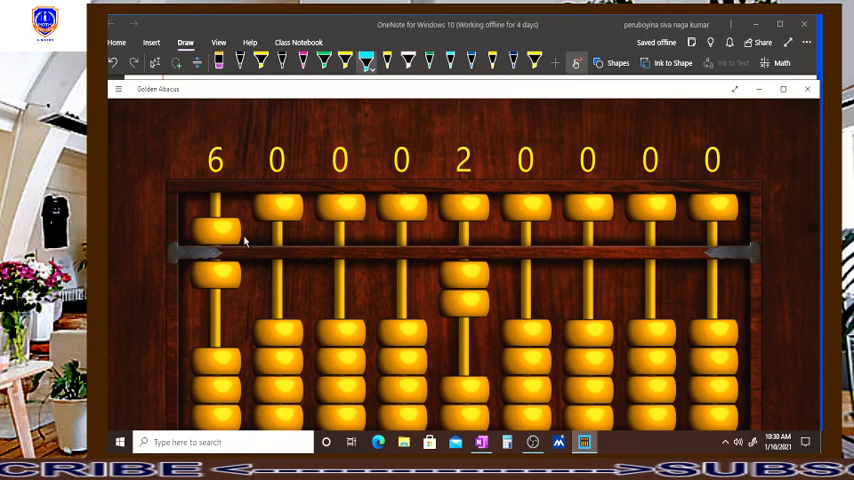
mouse_move(228, 225)
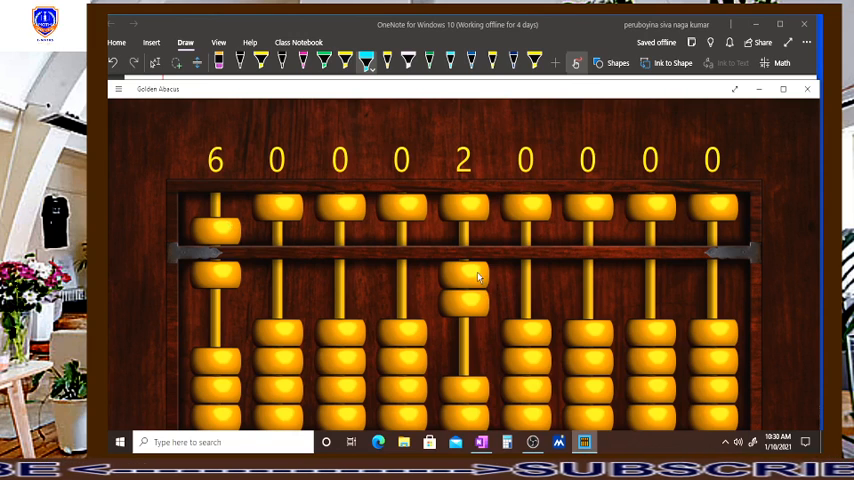
mouse_move(235, 235)
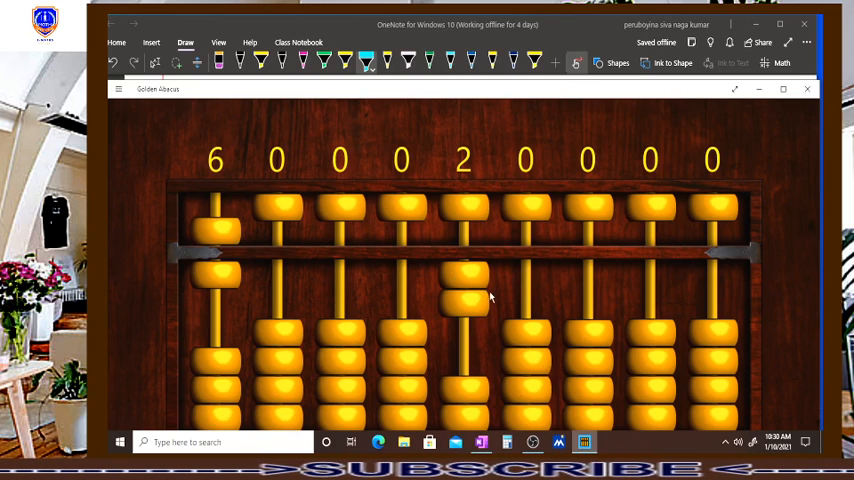
mouse_move(491, 291)
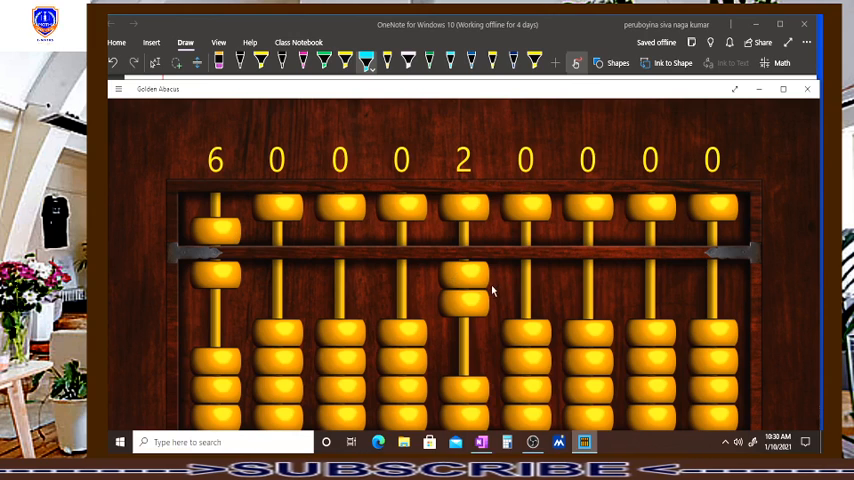